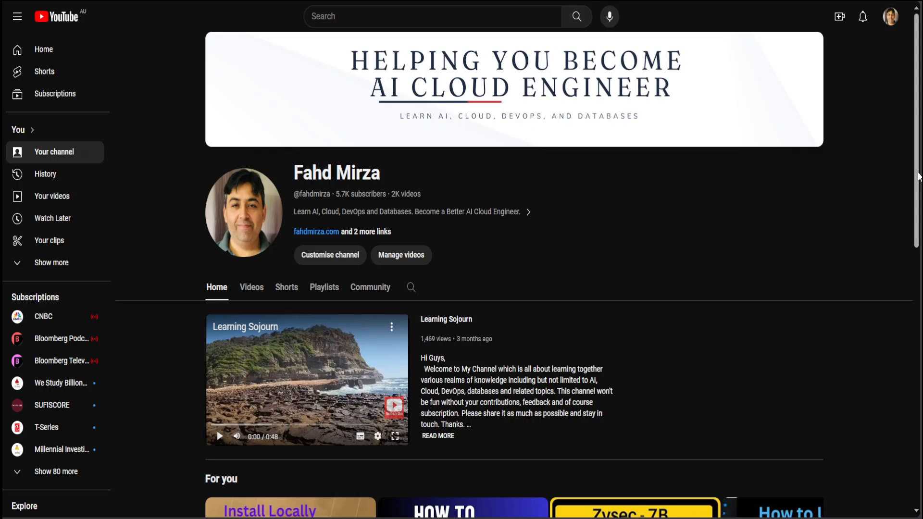
- Scroll down the Mistral-7B-v0.2 model page toward the unsloth model link
{"action": "scroll", "scroll_direction": "down", "scroll_amount": 3}
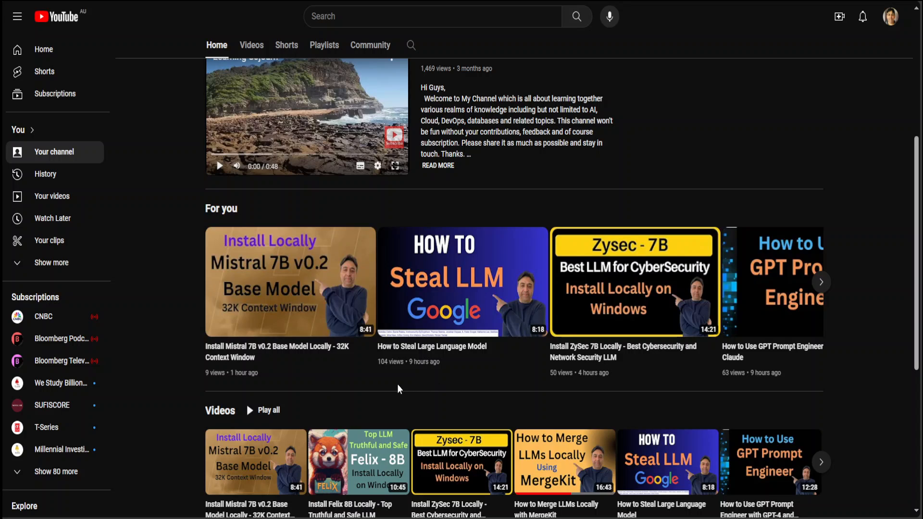
{"action": "mouse_move", "coordinate": [751, 61]}
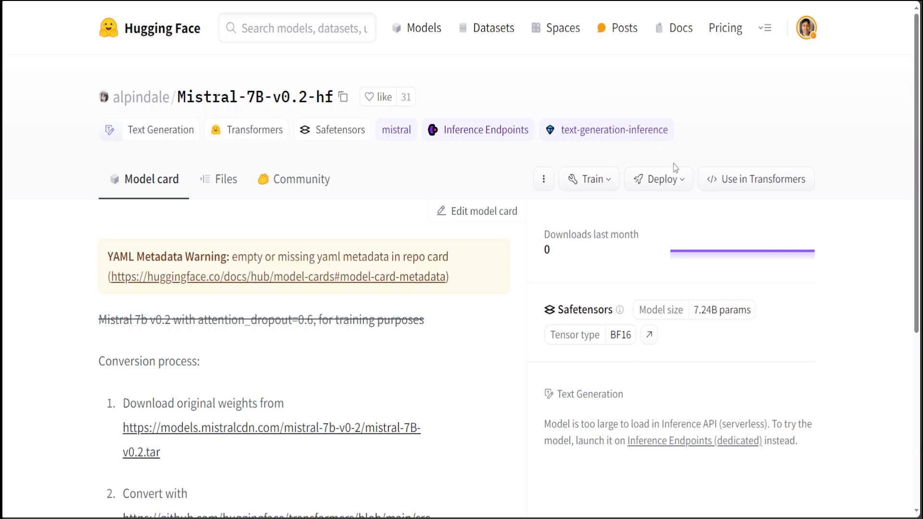
{"action": "mouse_move", "coordinate": [253, 111]}
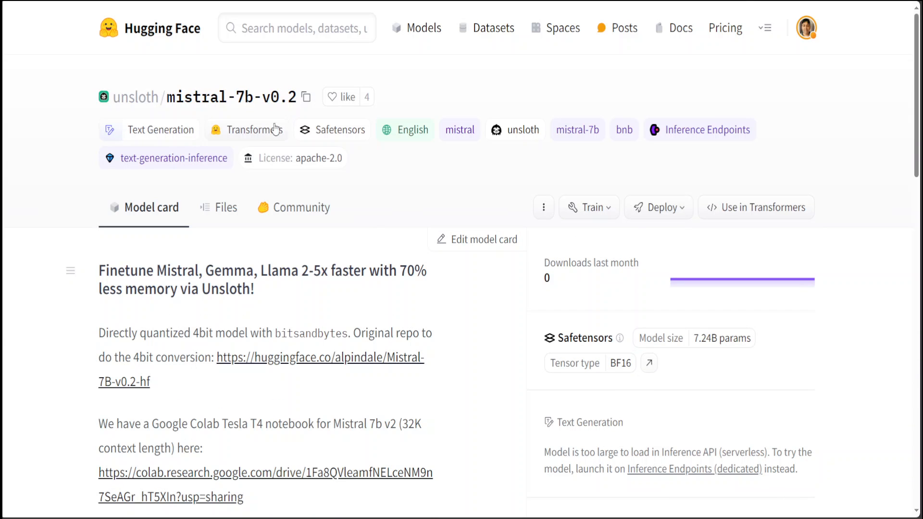
{"action": "mouse_move", "coordinate": [644, 106]}
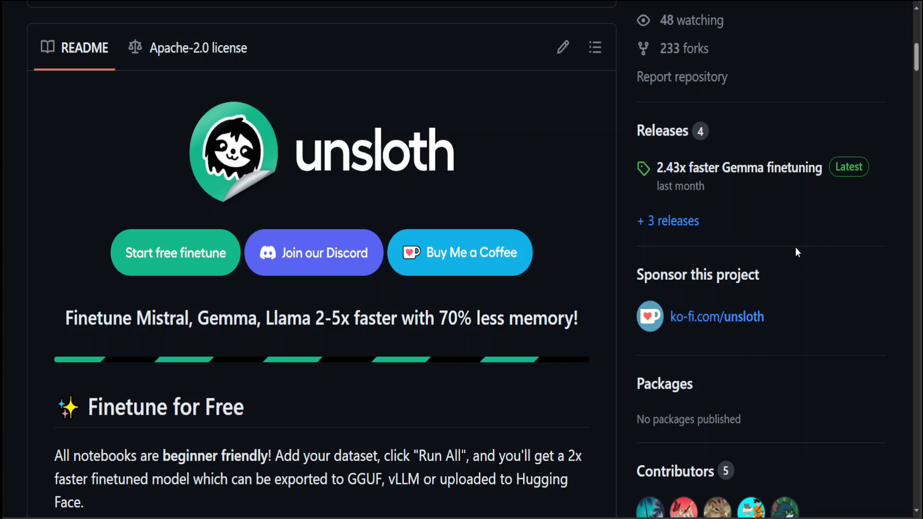
{"action": "mouse_move", "coordinate": [806, 222]}
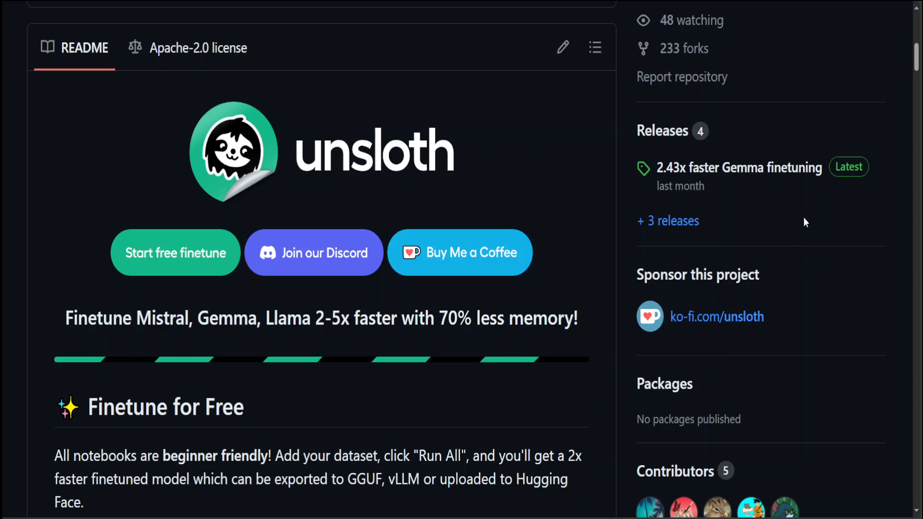
{"action": "mouse_move", "coordinate": [641, 439]}
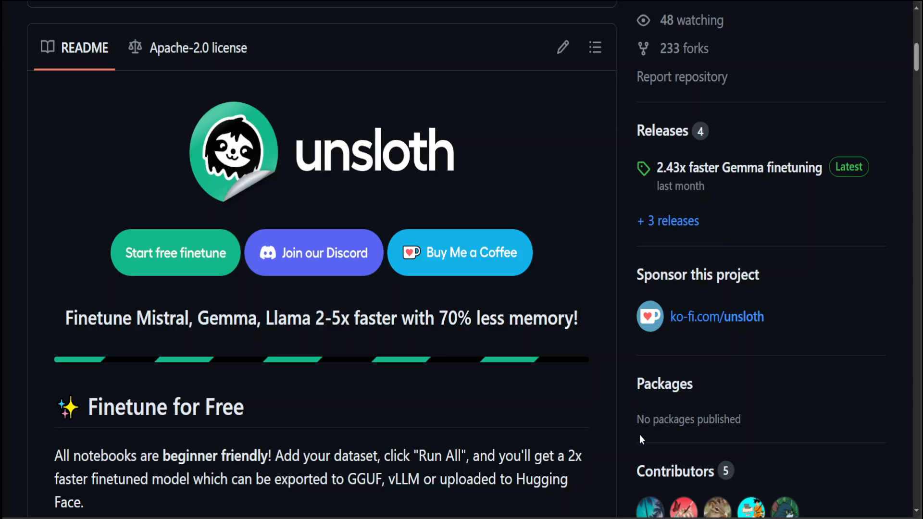
{"action": "mouse_move", "coordinate": [829, 301]}
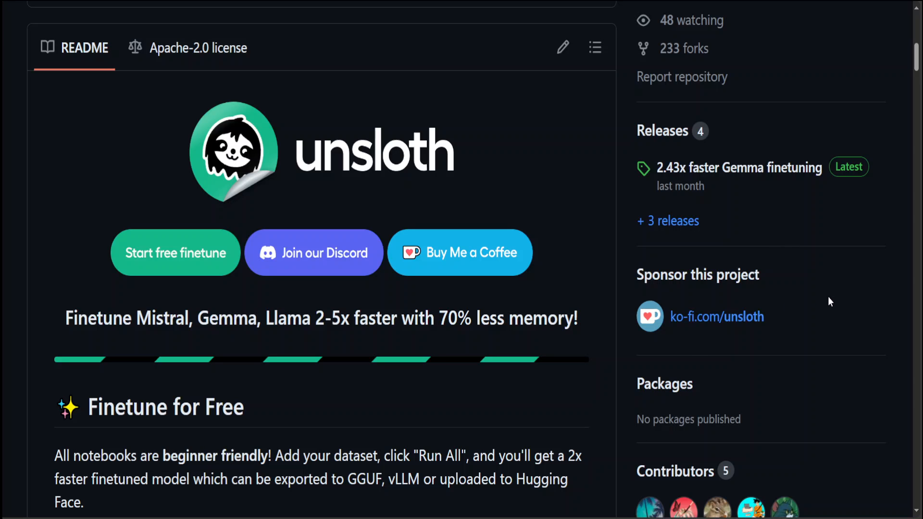
{"action": "mouse_move", "coordinate": [567, 113]}
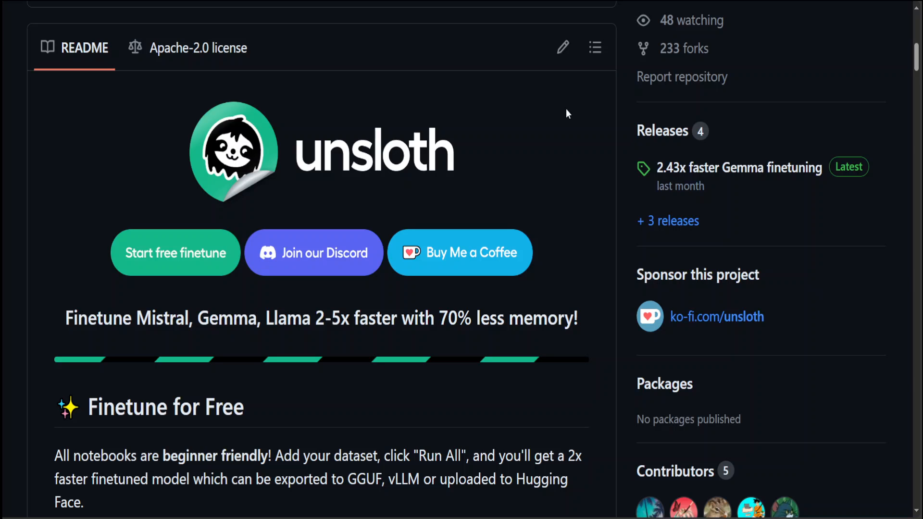
{"action": "mouse_move", "coordinate": [512, 20]}
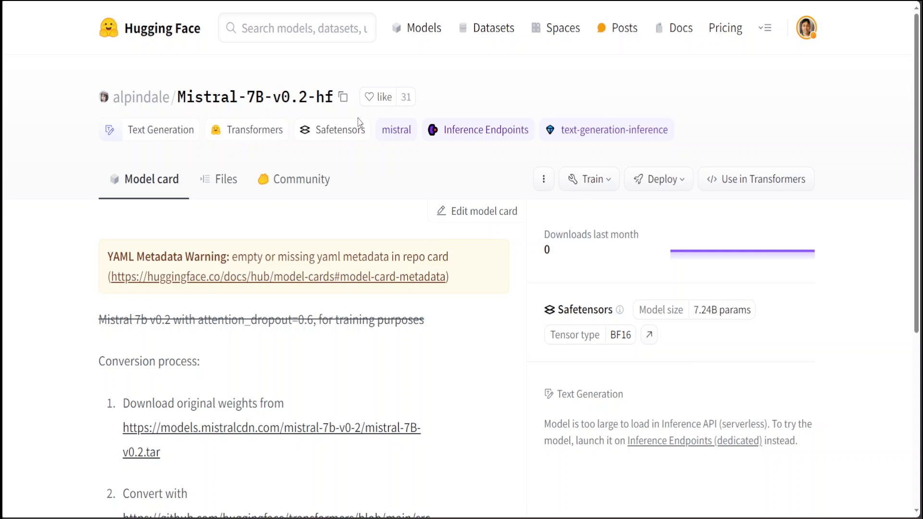
{"action": "mouse_move", "coordinate": [360, 122]}
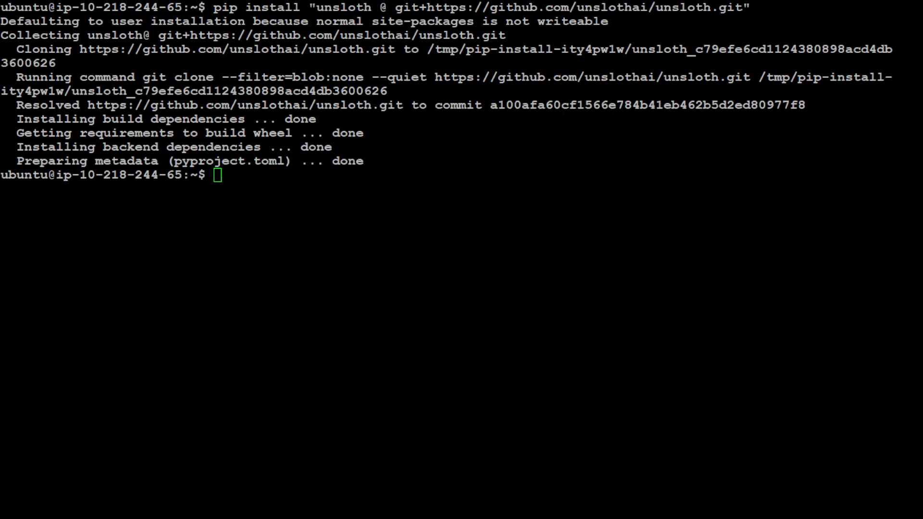
- Install packaging, ninja, einops, flash-attn, xformers, trl, peft, accelerate via pip --no-deps, then clear the screen
{"action": "type", "text": "pip install --no-deps packaging ninja einops flash-attn xformers trl peft accelerate bitsandbytes"}
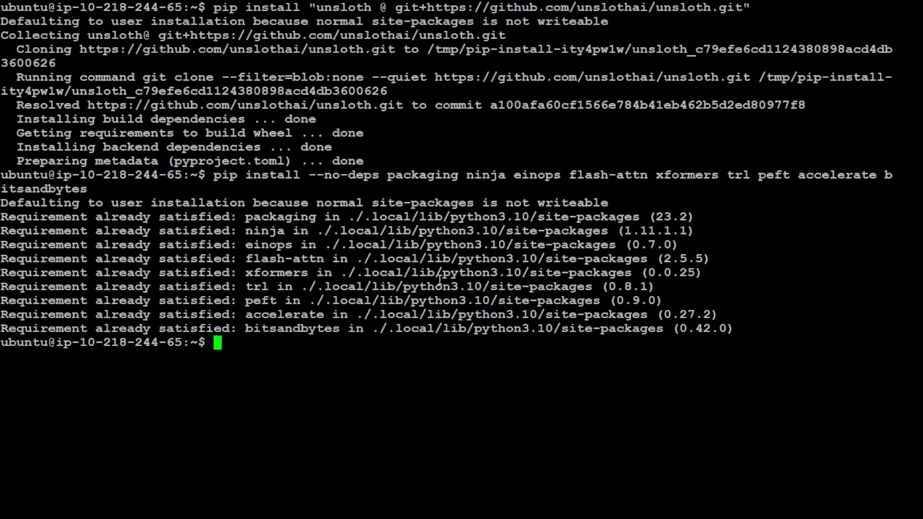
{"action": "mouse_move", "coordinate": [249, 376]}
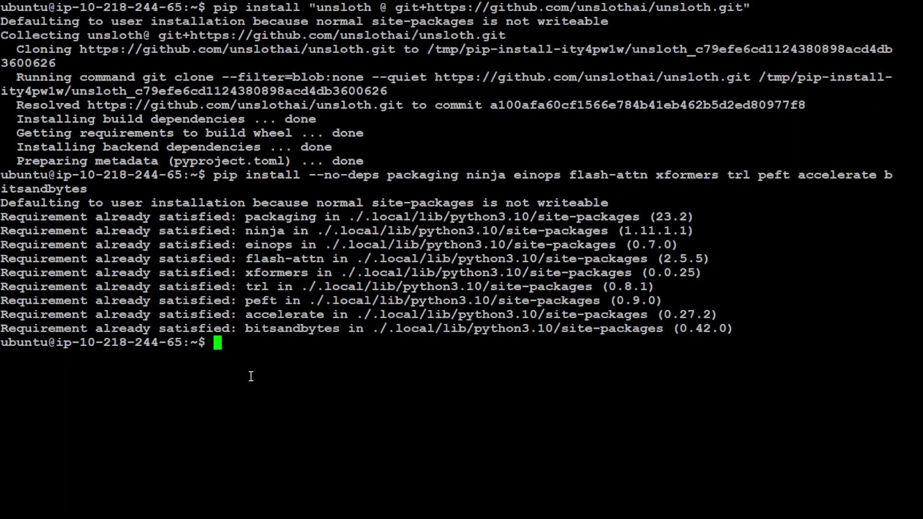
{"action": "type", "text": "clear"}
{"action": "type", "text": "python"}
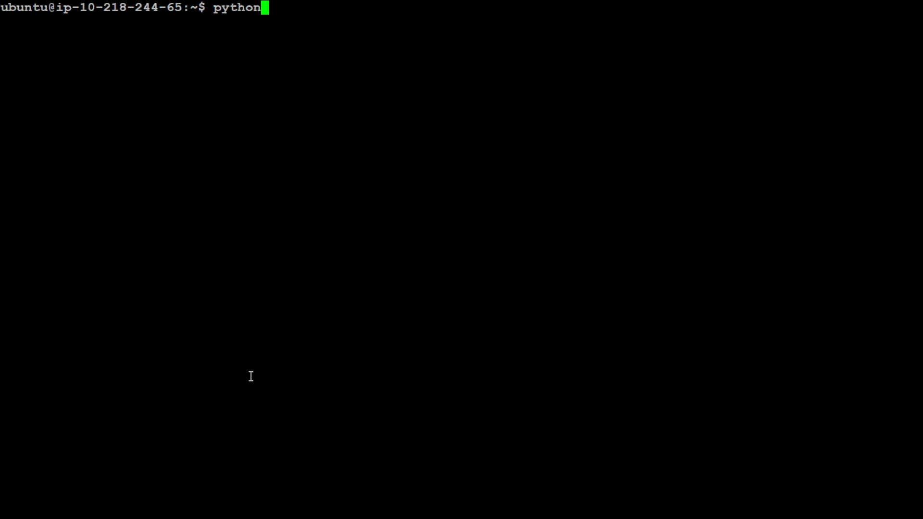
- Start python3, import FastLanguageModel and torch, and begin the fourbit_models list
{"action": "type", "text": "3"}
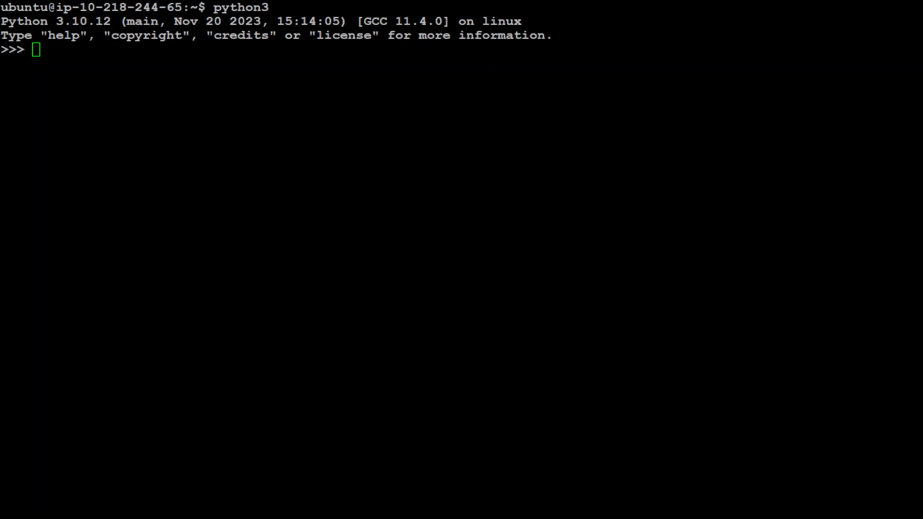
{"action": "type", "text": "from unsloth import FastLanguageModel"}
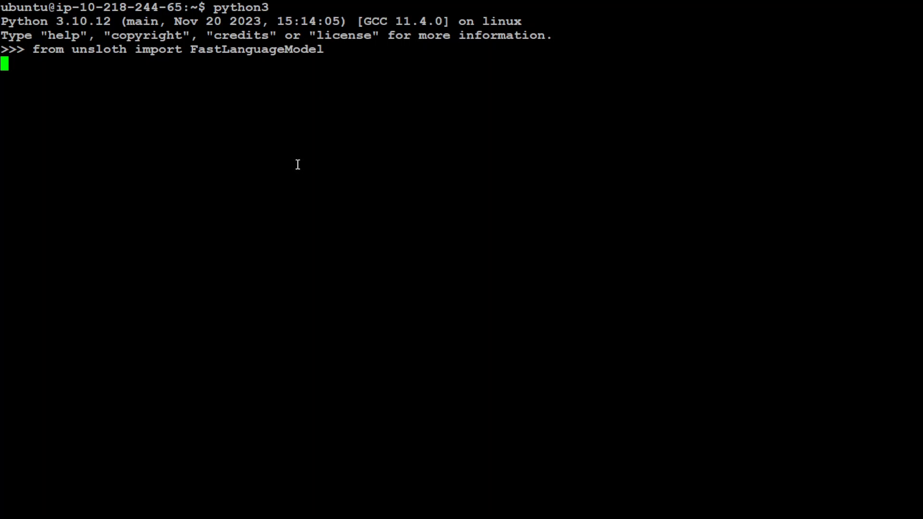
{"action": "mouse_move", "coordinate": [256, 194]}
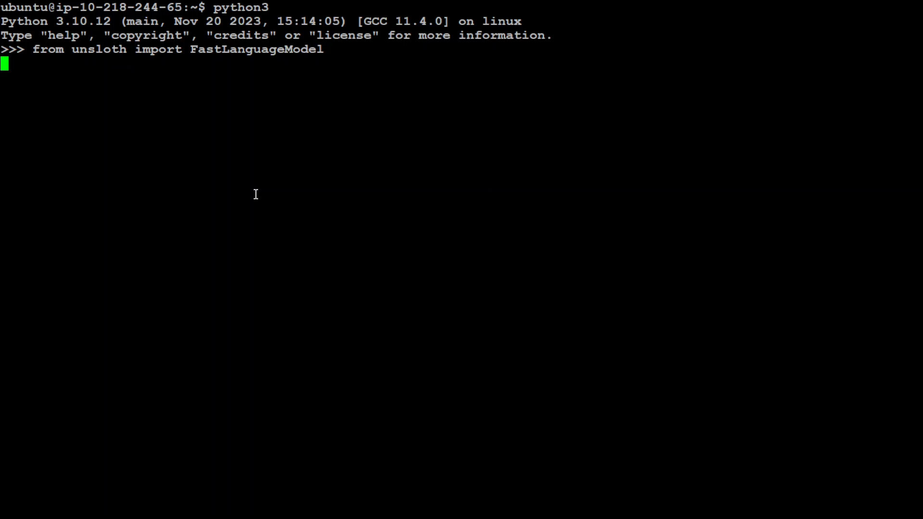
{"action": "mouse_move", "coordinate": [290, 81]}
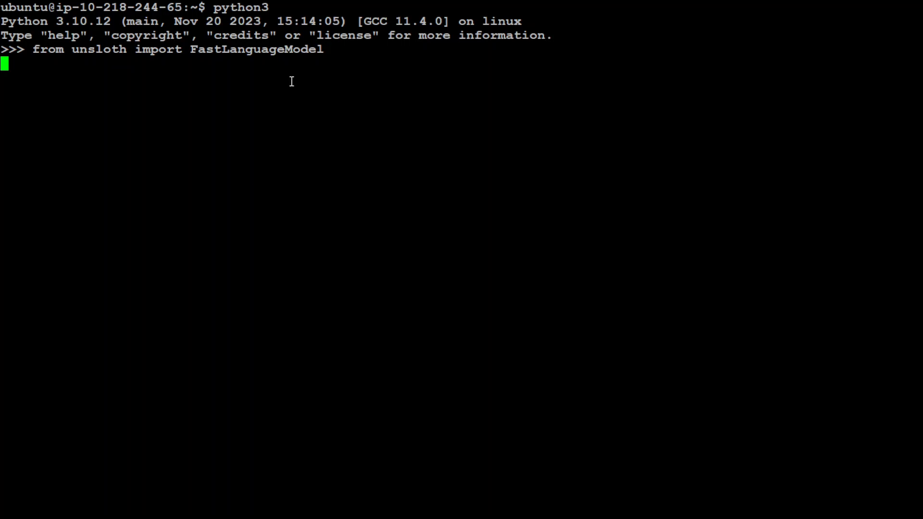
{"action": "mouse_move", "coordinate": [323, 66]}
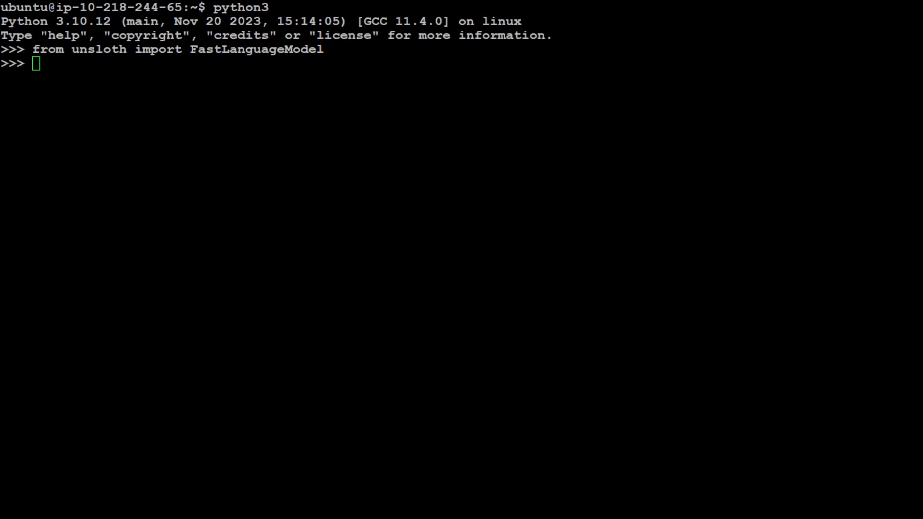
{"action": "type", "text": "import torch"}
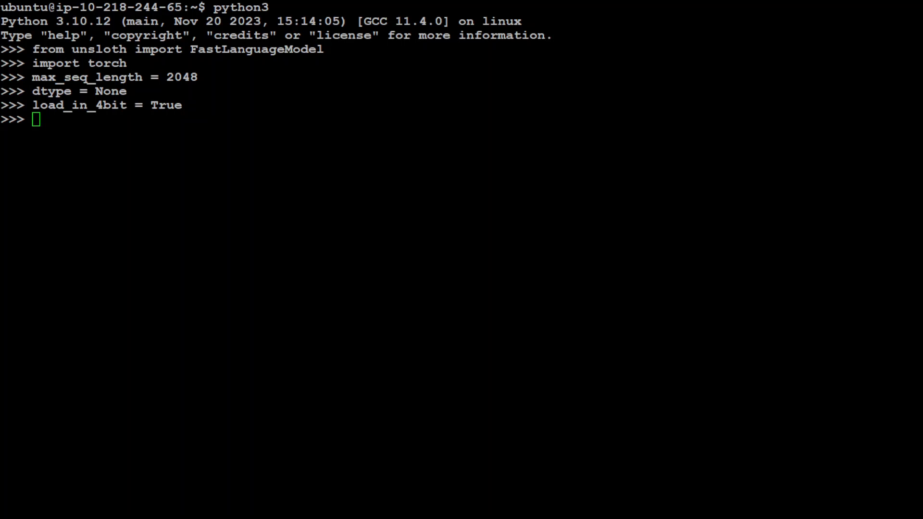
{"action": "type", "text": "fourbit_models = ["}
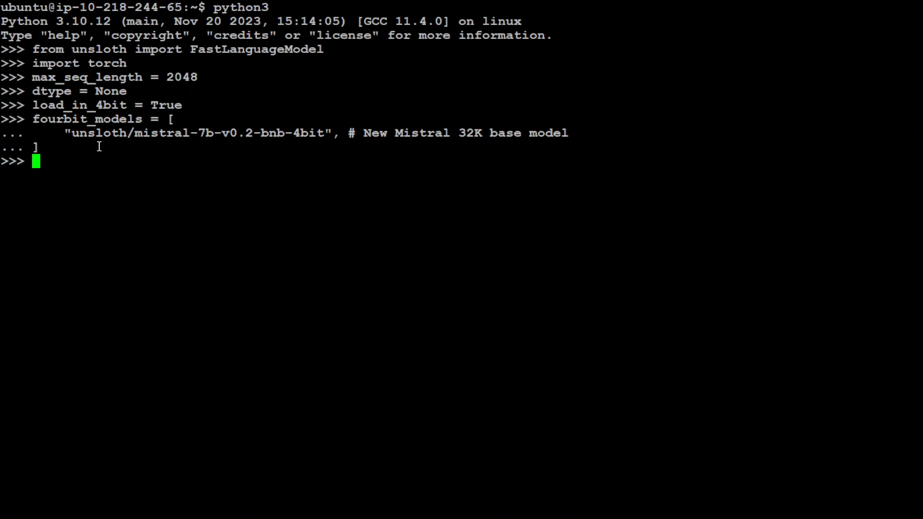
{"action": "mouse_move", "coordinate": [383, 160]}
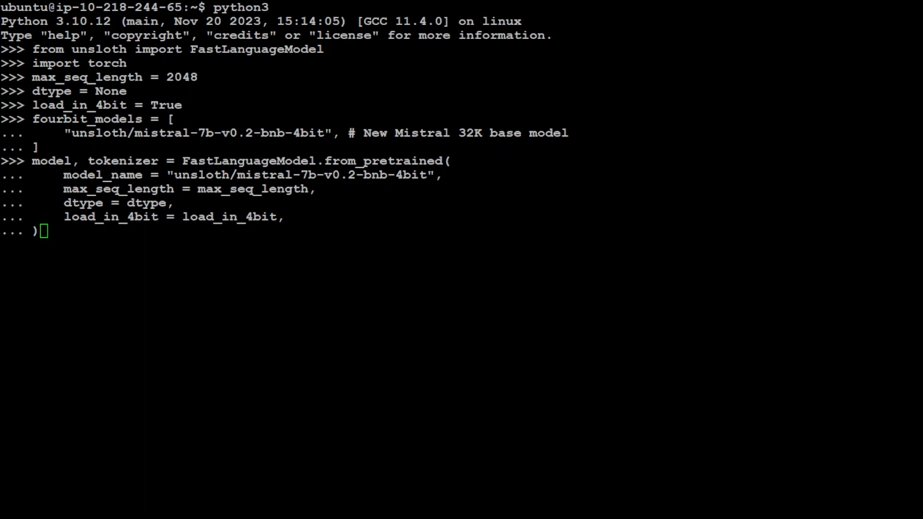
{"action": "key", "text": "Enter"}
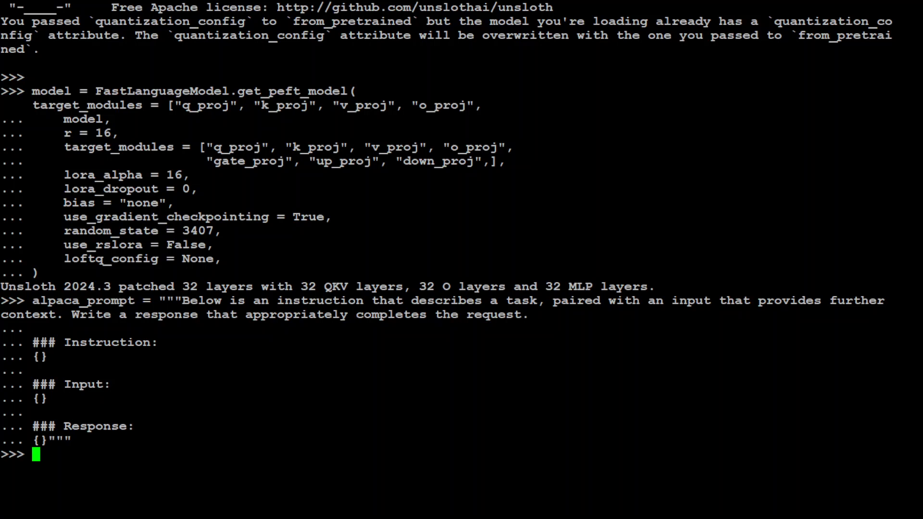
{"action": "mouse_move", "coordinate": [132, 308]}
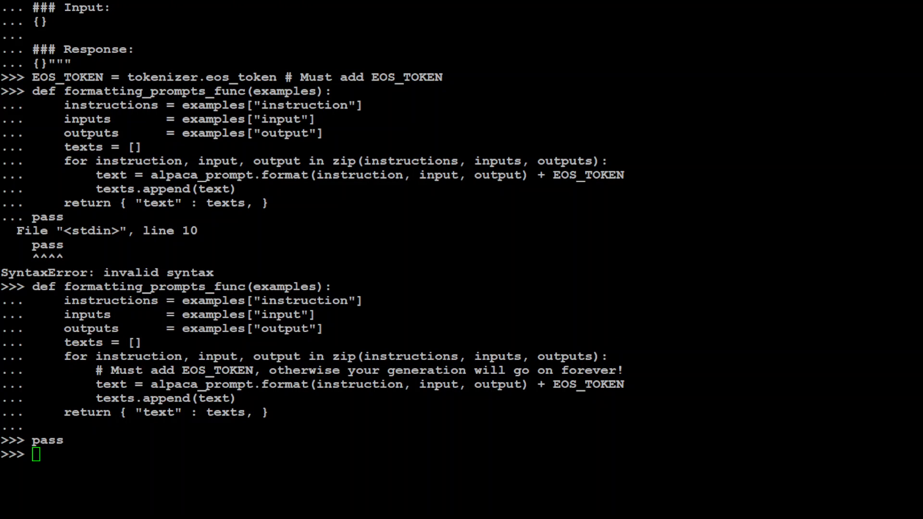
- Load the yahma/alpaca-cleaned train split and map it through formatting_prompts_func with batched=True
{"action": "type", "text": "from datasets import load_dataset"}
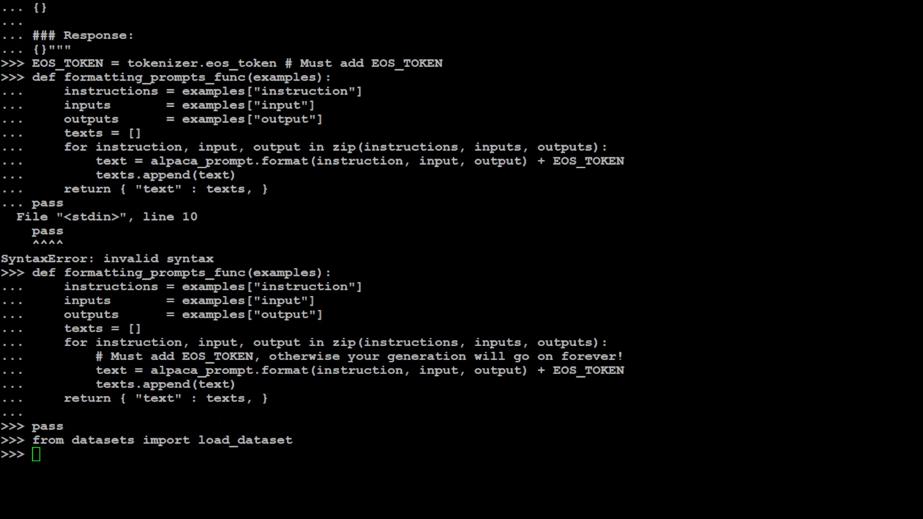
{"action": "type", "text": "dataset = load_dataset(\"yahma/alpaca-cleaned\", split = \"train\")"}
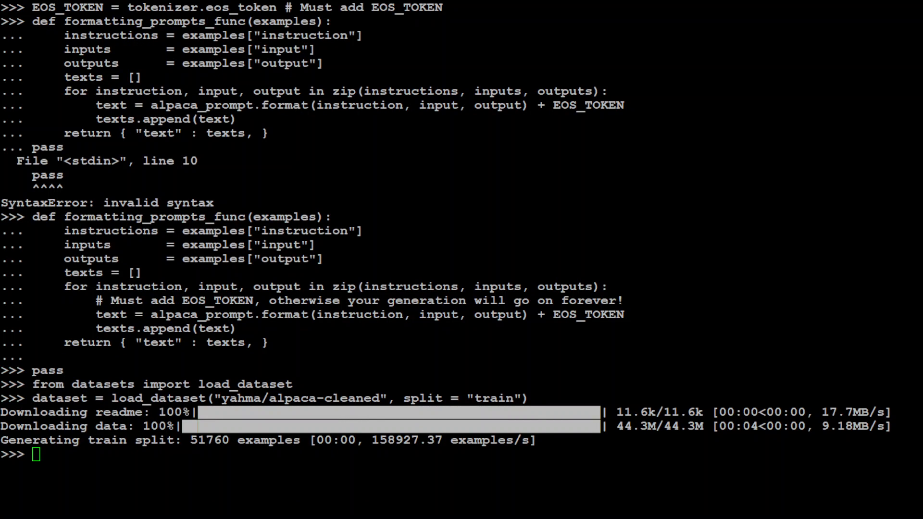
{"action": "type", "text": "dataset = dataset.map(formatting_prompts_func, batched = True,)"}
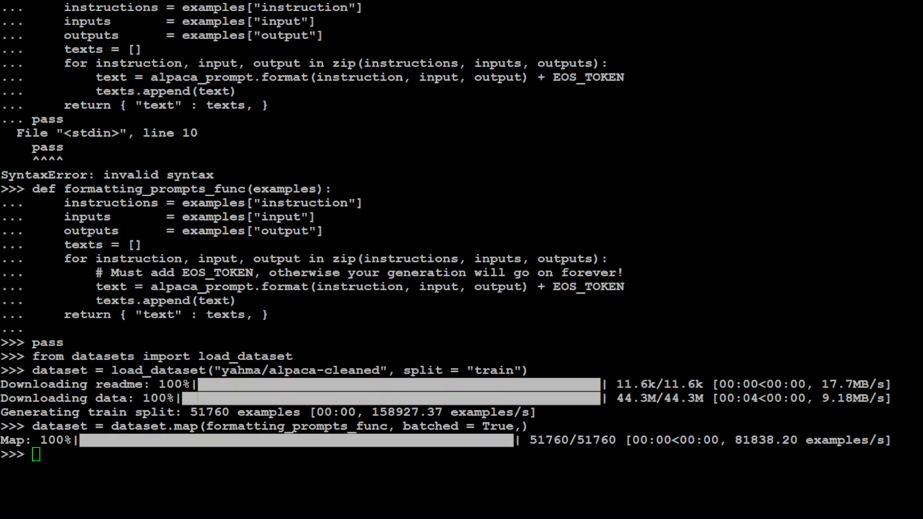
{"action": "mouse_move", "coordinate": [481, 315]}
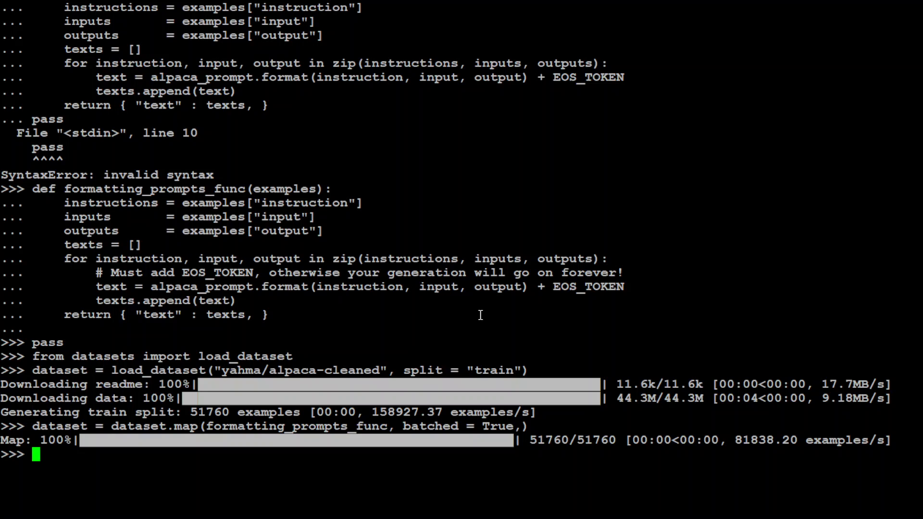
{"action": "mouse_move", "coordinate": [474, 319]}
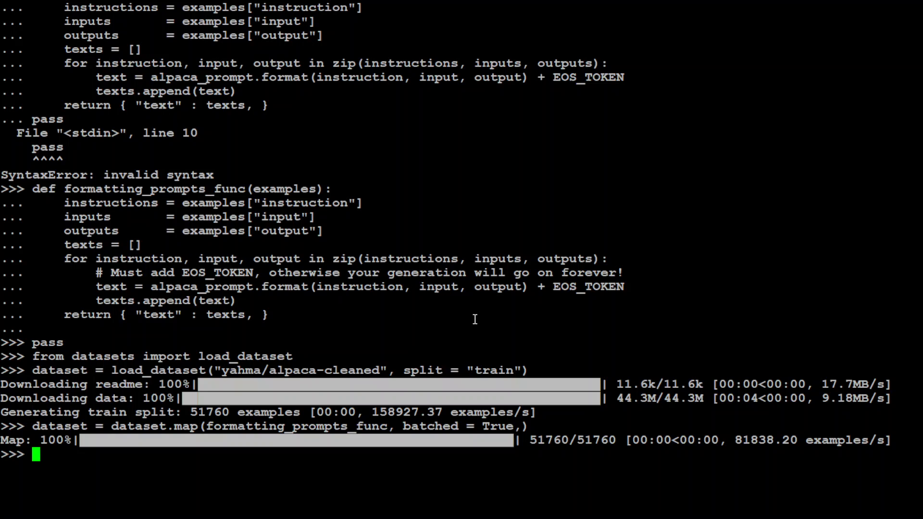
- Import SFTTrainer from trl to begin the trainer definition
{"action": "type", "text": "from trl import SFTTrainer"}
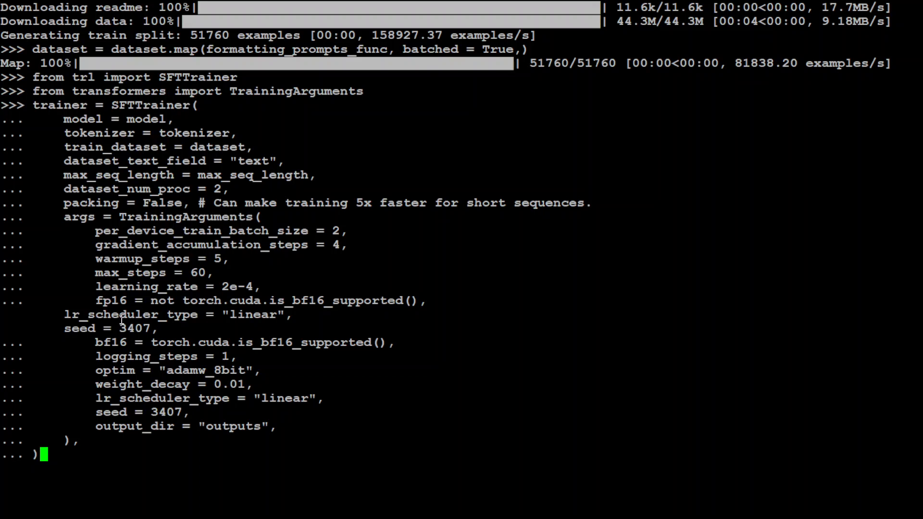
{"action": "mouse_move", "coordinate": [374, 376]}
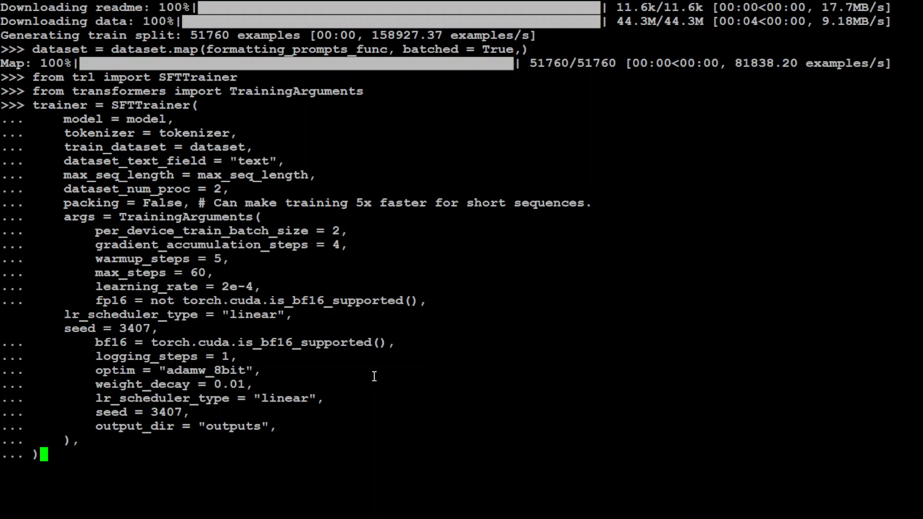
{"action": "mouse_move", "coordinate": [155, 292]}
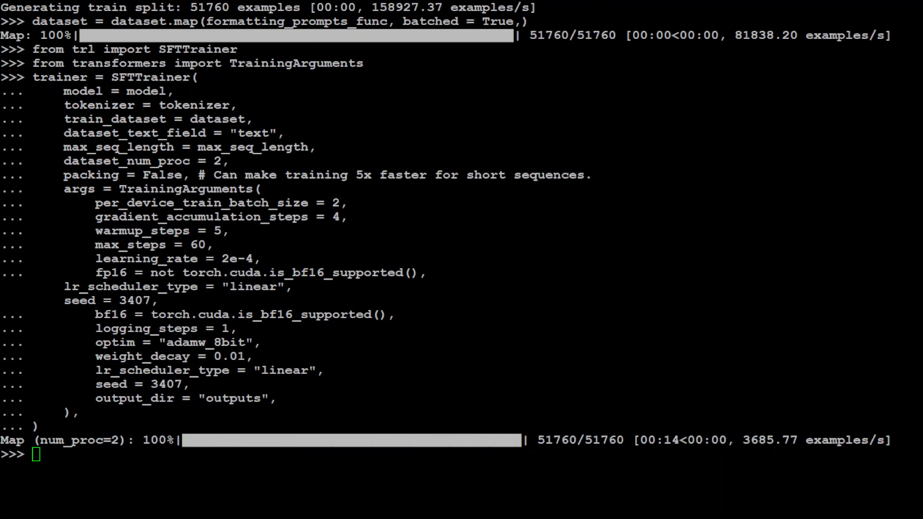
- Run trainer_stats = trainer.train() to launch the 60-step fine-tuning
{"action": "type", "text": "trainer_stats = trainer.train()"}
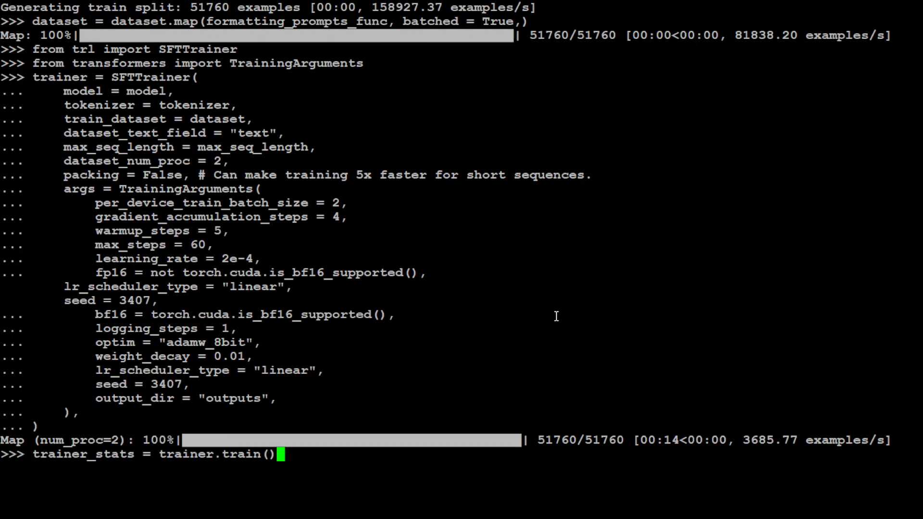
{"action": "key", "text": "Return"}
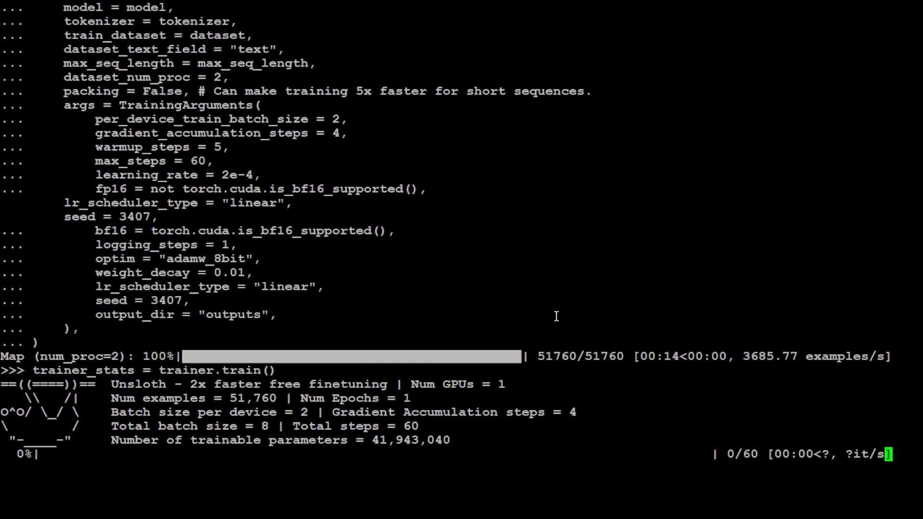
{"action": "mouse_move", "coordinate": [536, 451]}
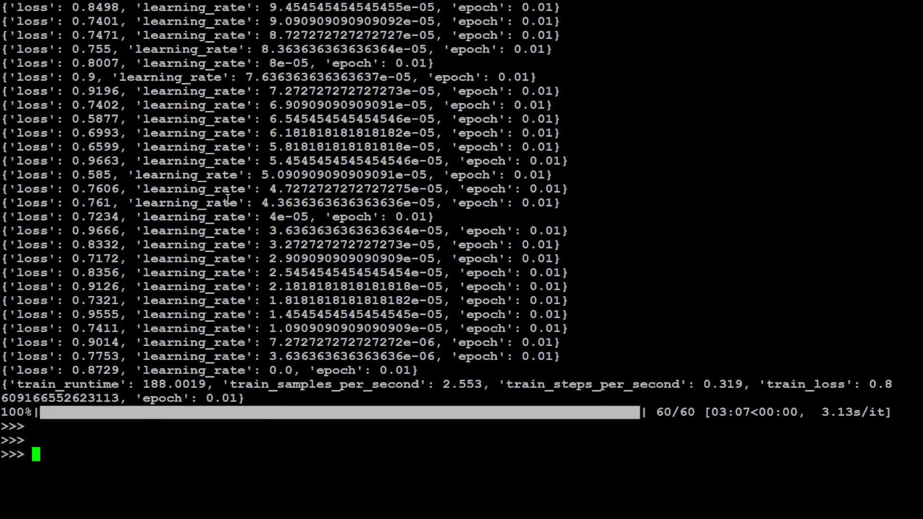
- Switch the model to inference mode with FastLanguageModel.for_inference(model)
{"action": "type", "text": "FastLanguageModel.for_inference(model)"}
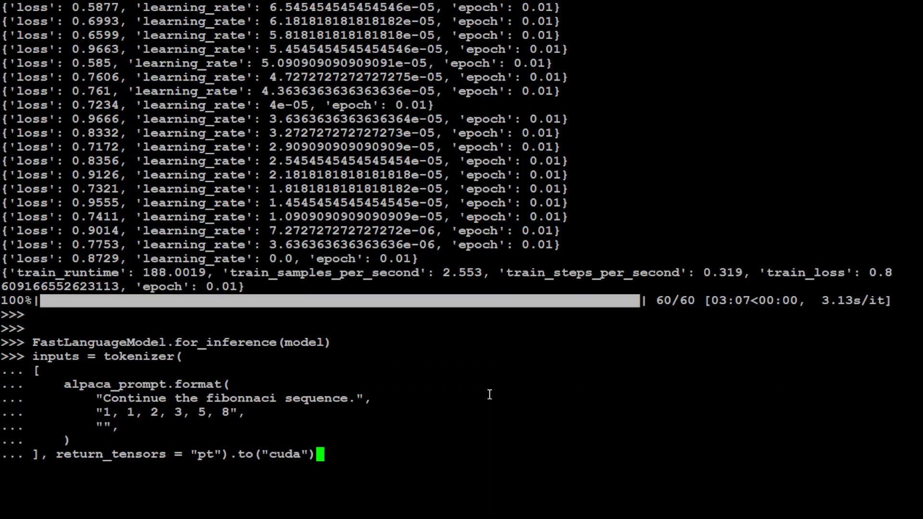
{"action": "mouse_move", "coordinate": [397, 413]}
{"action": "type", "text": "print(tokenizer.batch_decode(outputs))"}
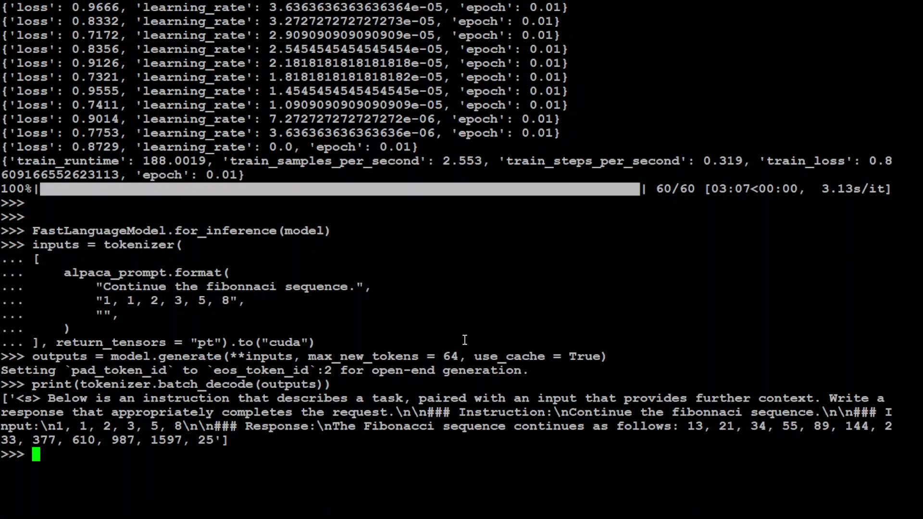
{"action": "mouse_move", "coordinate": [438, 443]}
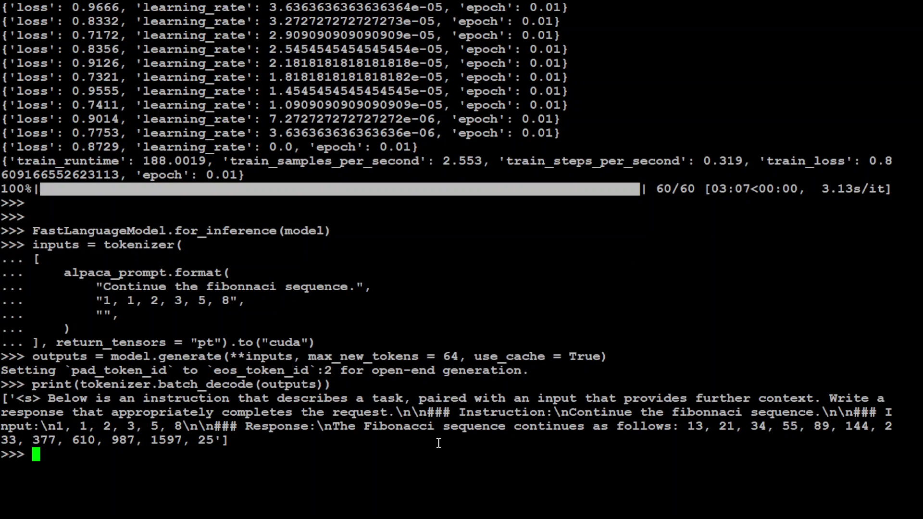
{"action": "mouse_move", "coordinate": [727, 438]}
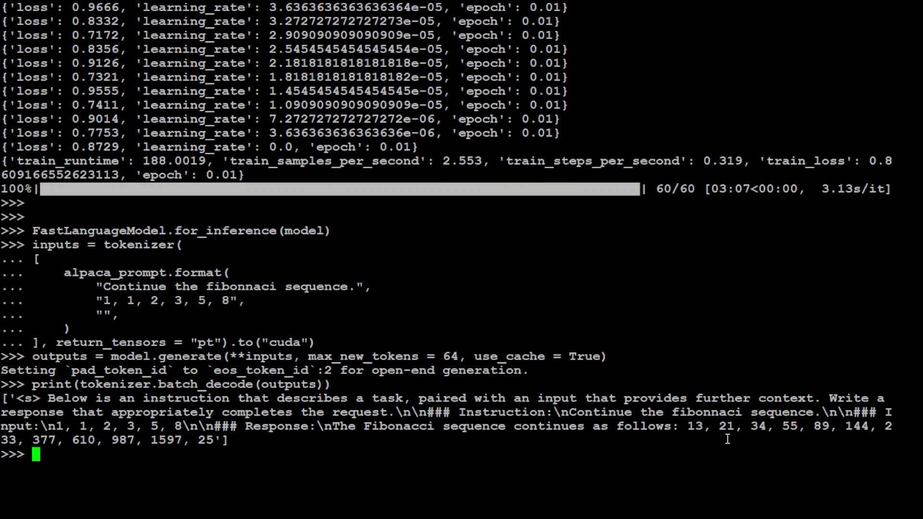